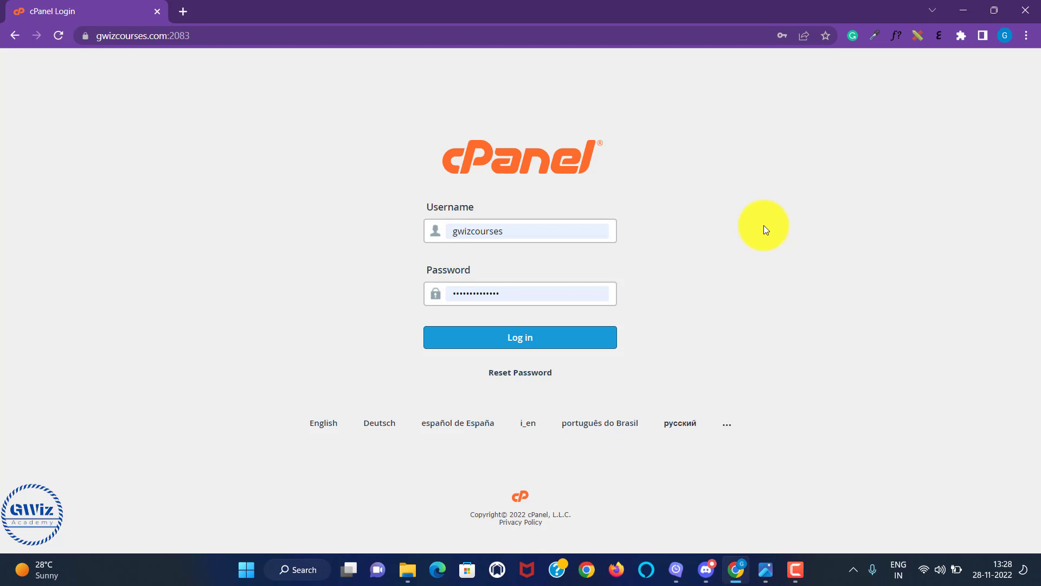
mouse_move(734, 241)
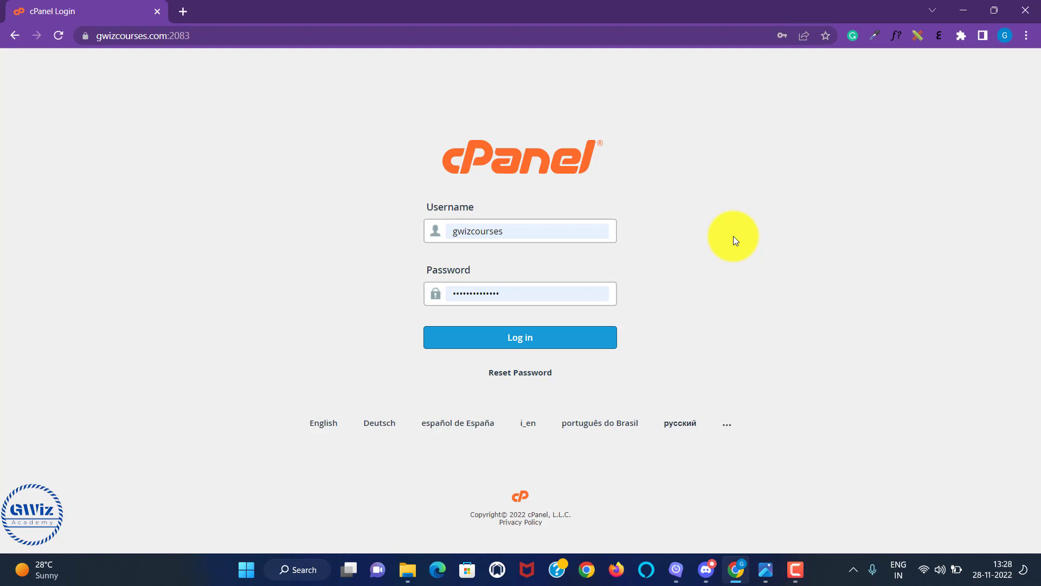
Log in to the cPanel hosting account with the filled-in credentials.
click(520, 337)
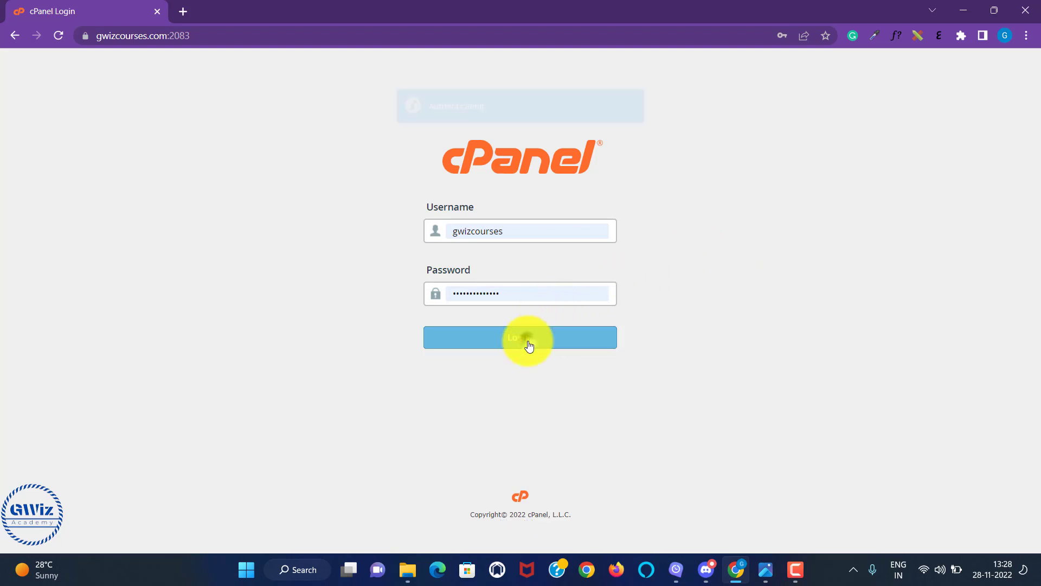
Load the cPanel Tools page and scroll to the Files section with File Manager.
click(519, 337)
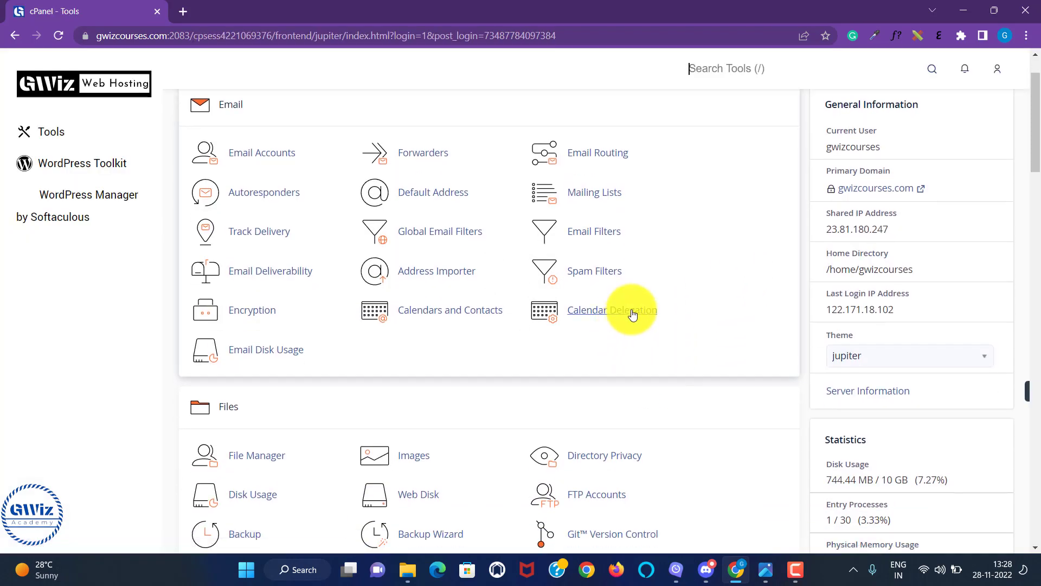
scroll(down, 3)
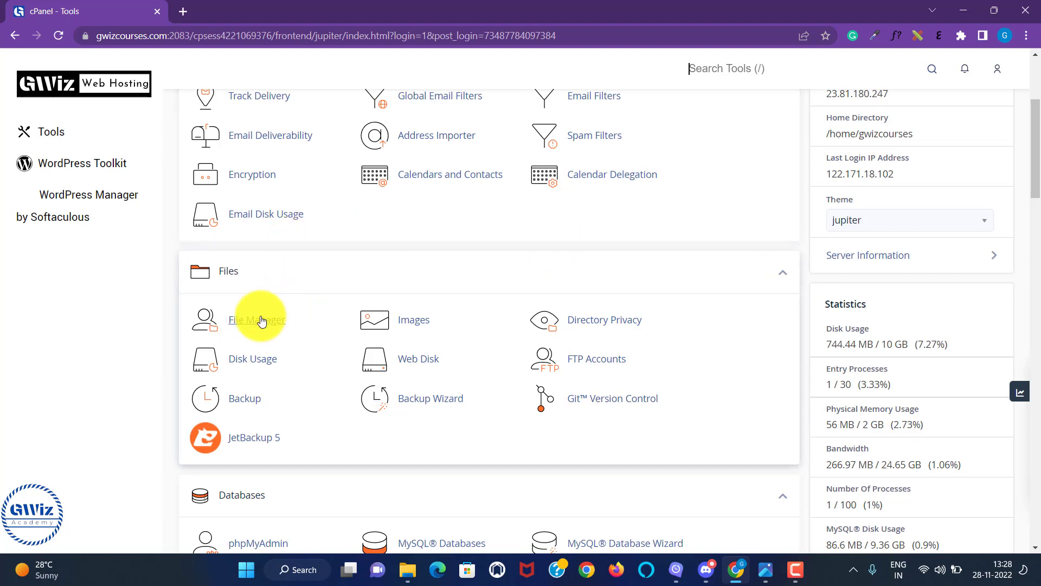
mouse_move(264, 325)
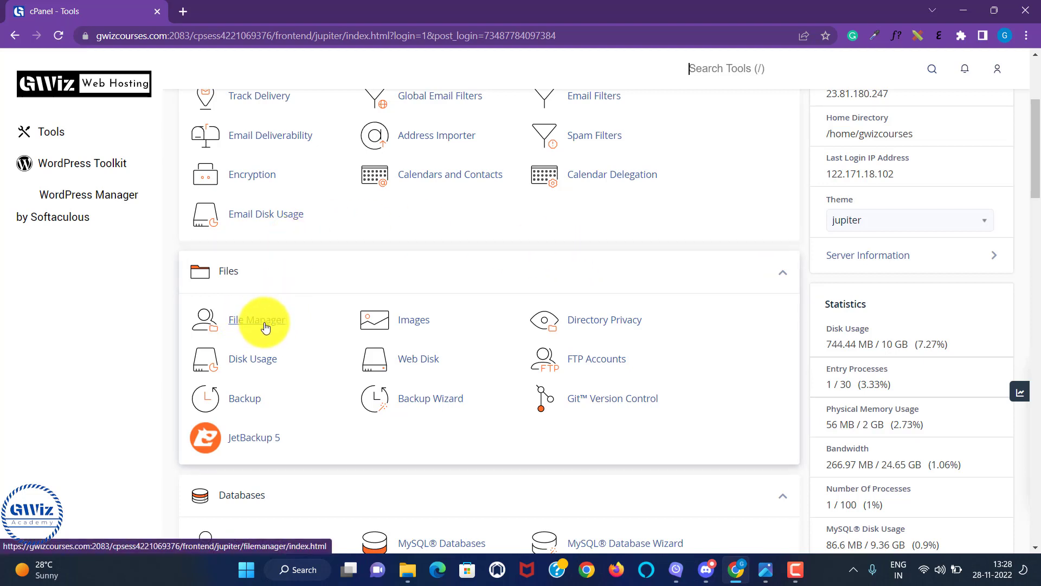
Enter File Manager's public_html and save preferences with Show Hidden Files (dotfiles) enabled.
click(257, 319)
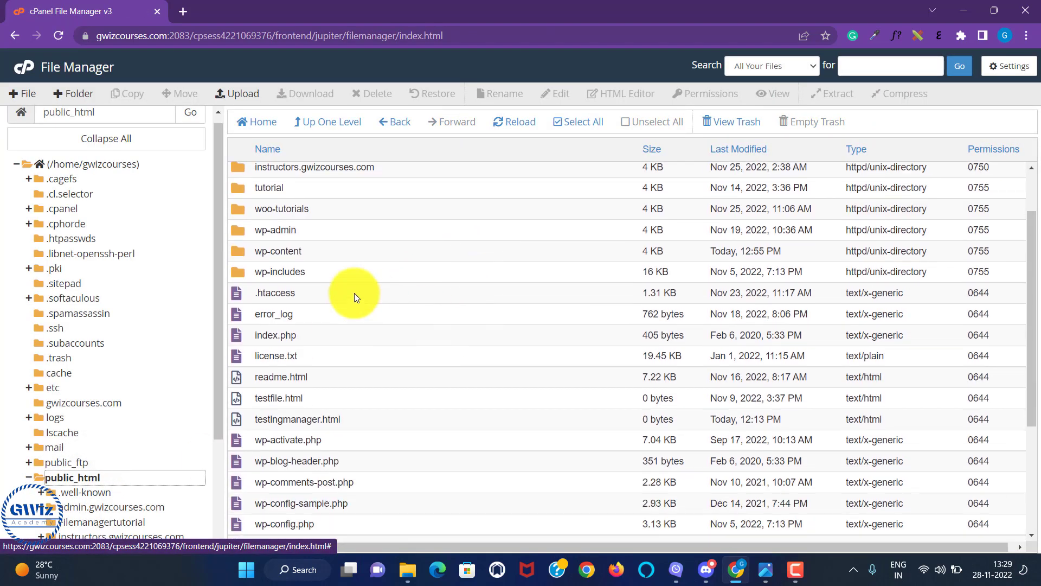
click(273, 293)
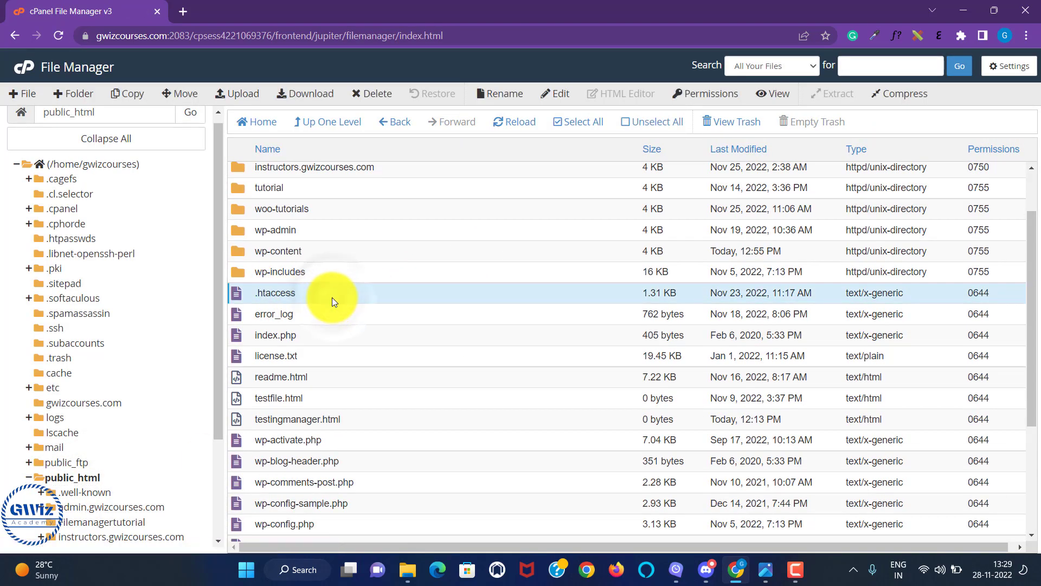
mouse_move(294, 93)
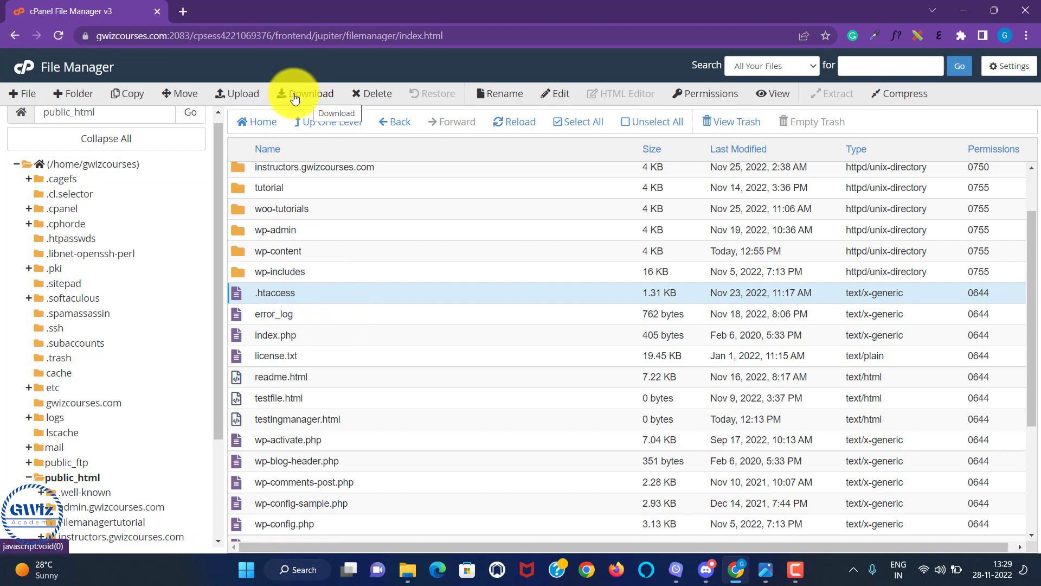
mouse_move(309, 286)
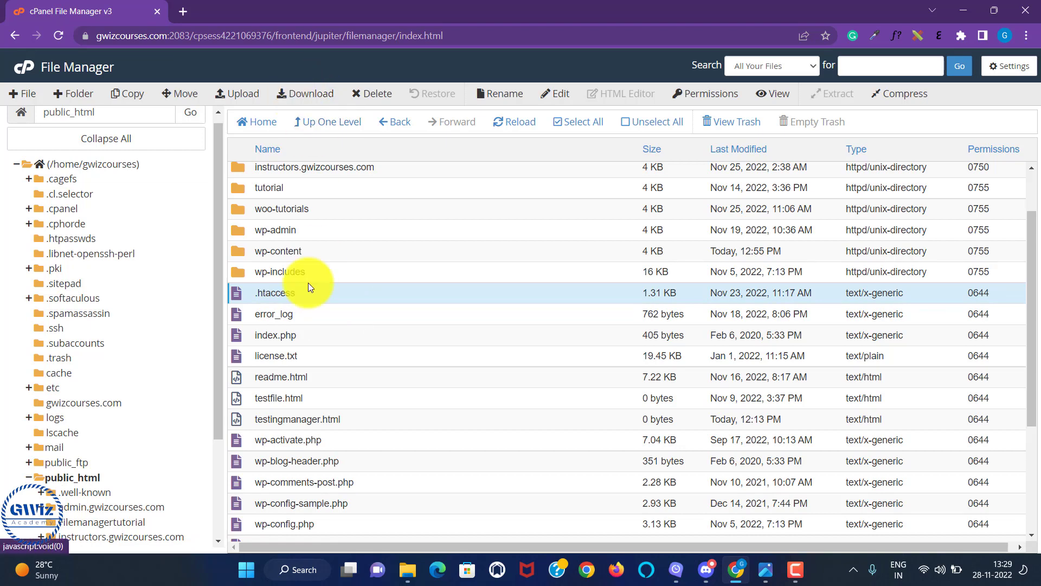
mouse_move(503, 284)
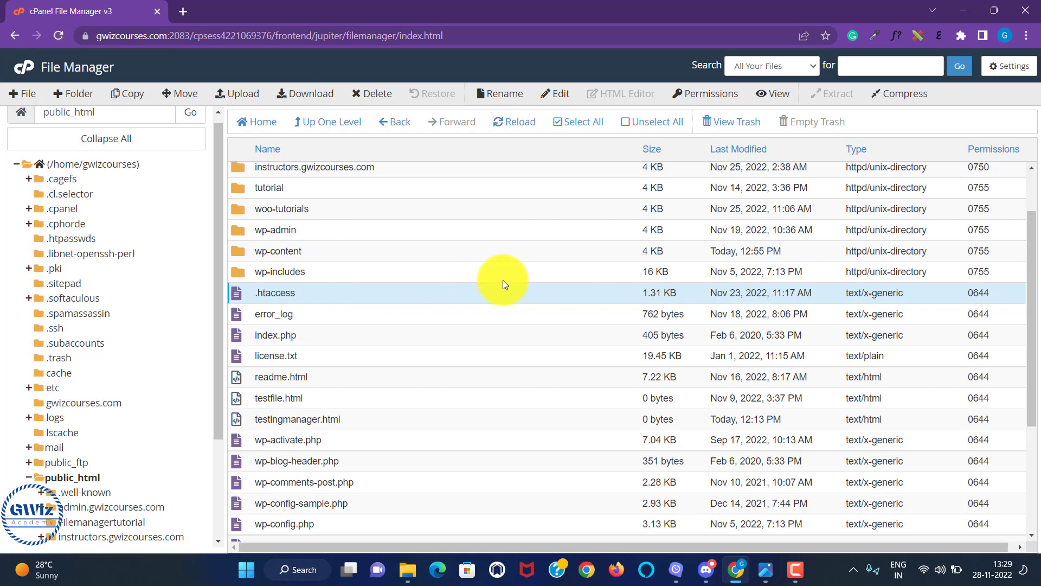
click(1007, 66)
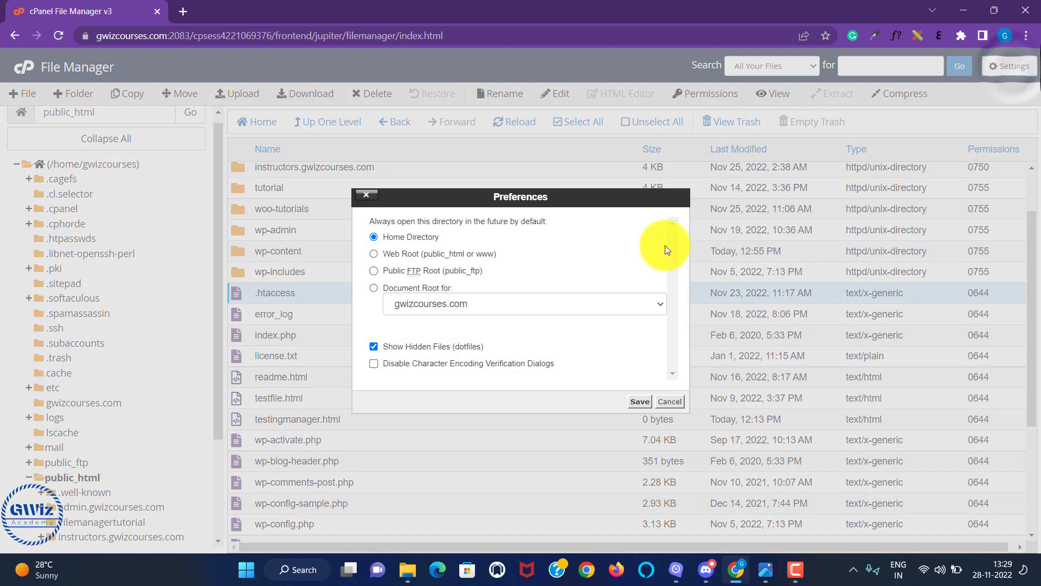
mouse_move(475, 351)
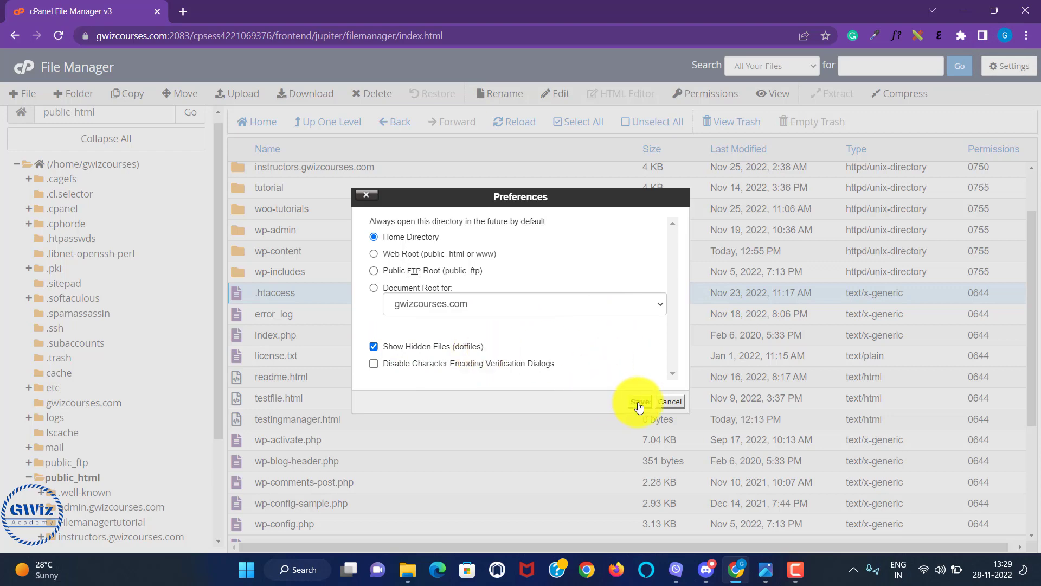
click(637, 401)
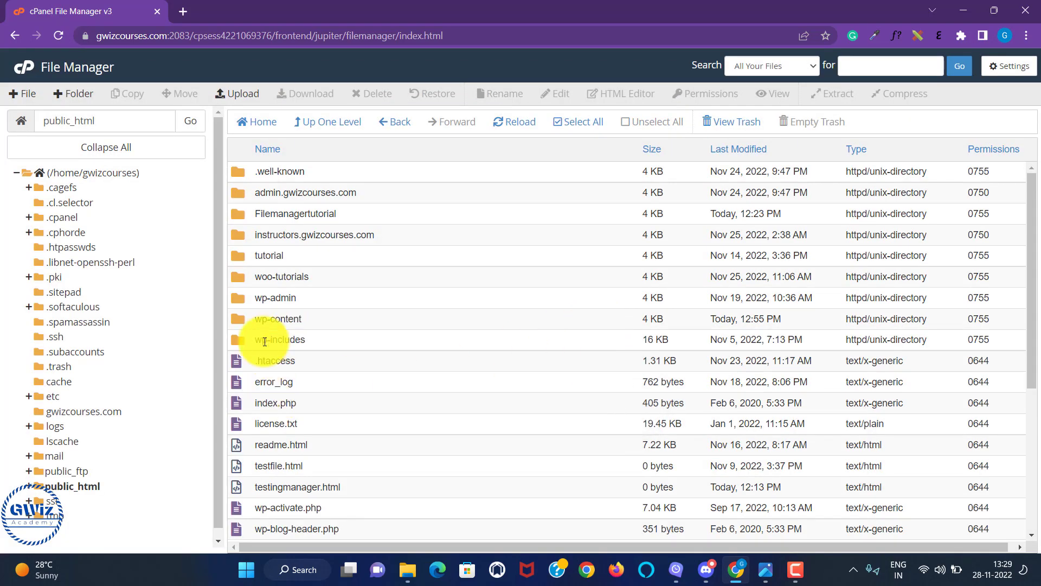
mouse_move(300, 367)
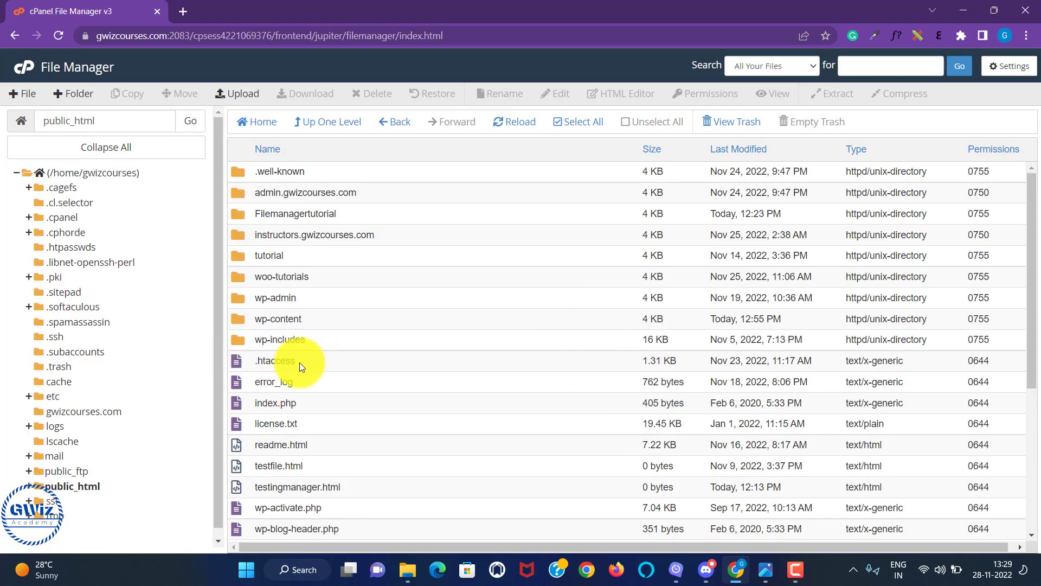
Download a backup of .htaccess to the Desktop and go back to the cPanel home.
click(273, 361)
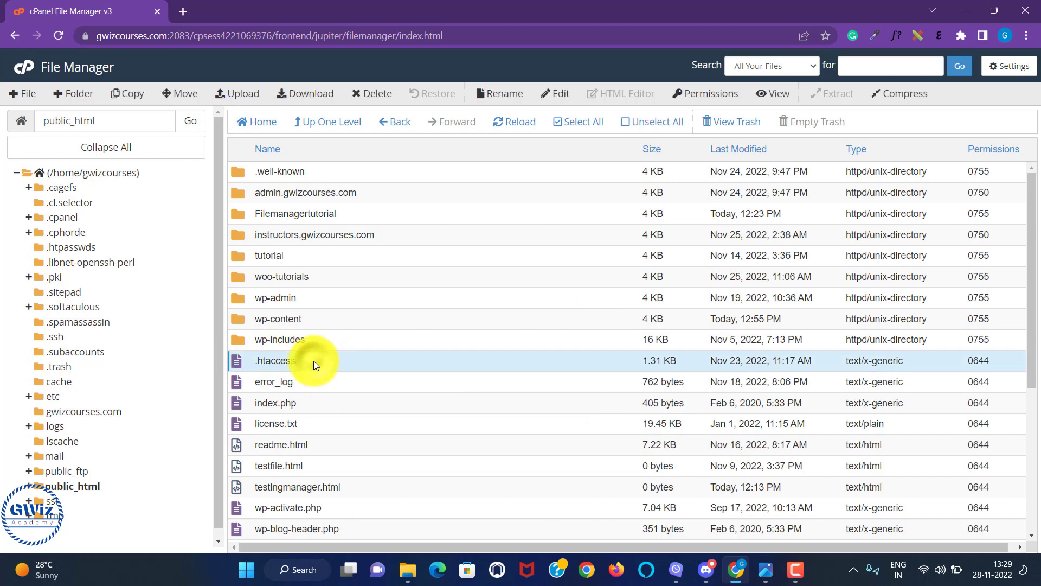
mouse_move(289, 94)
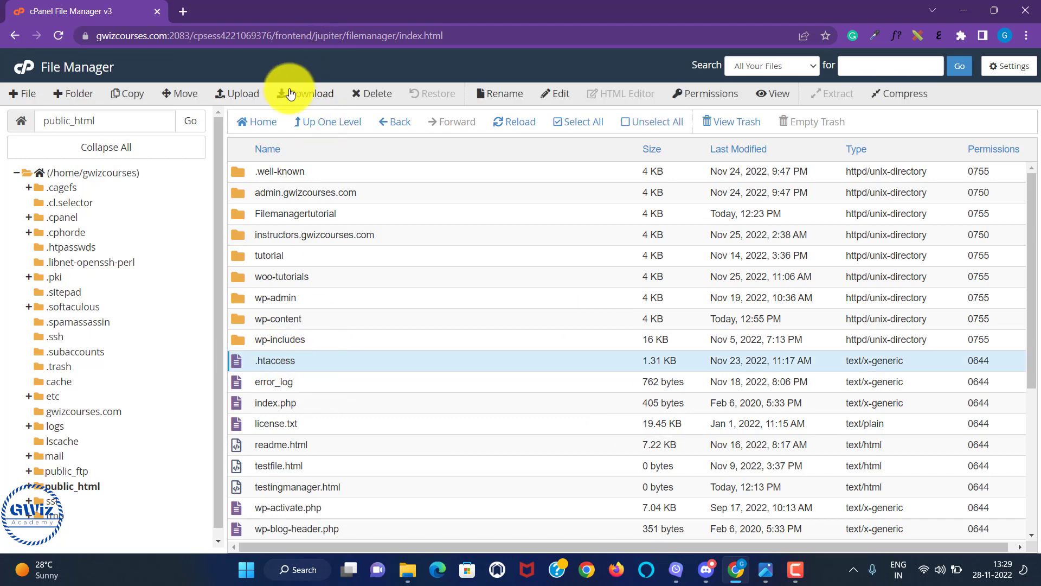
click(307, 94)
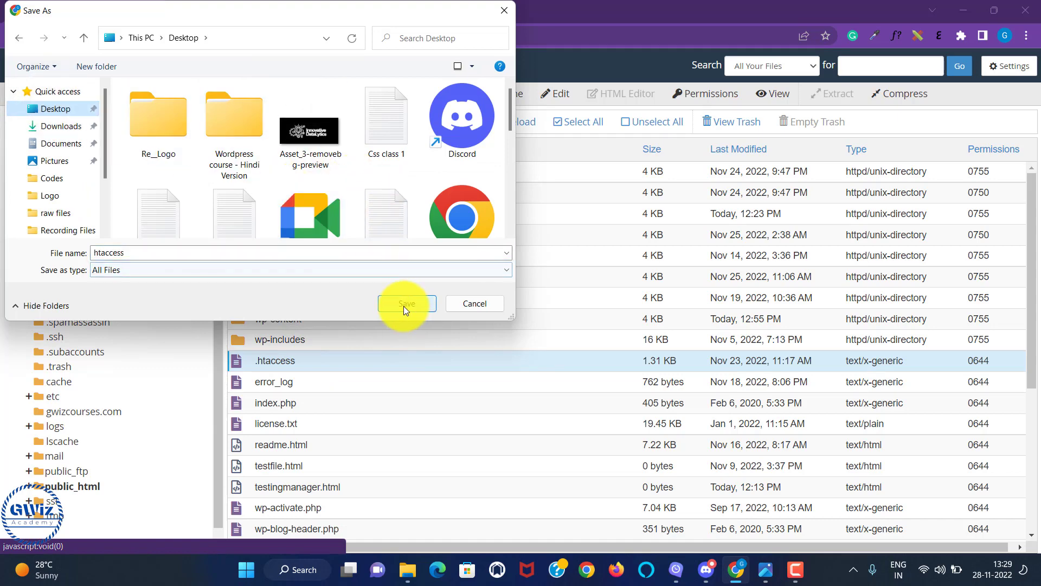
click(406, 304)
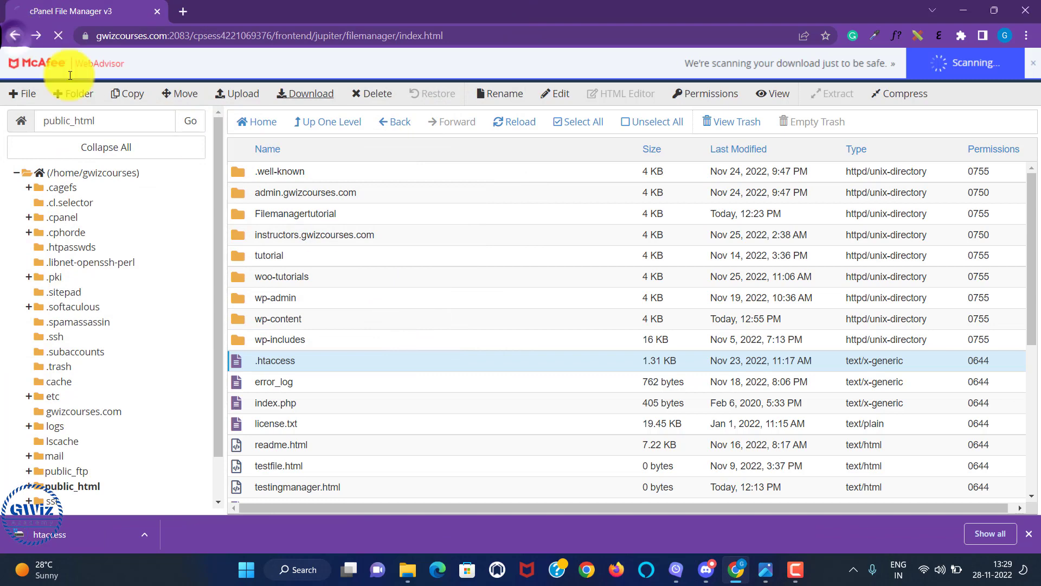
click(16, 35)
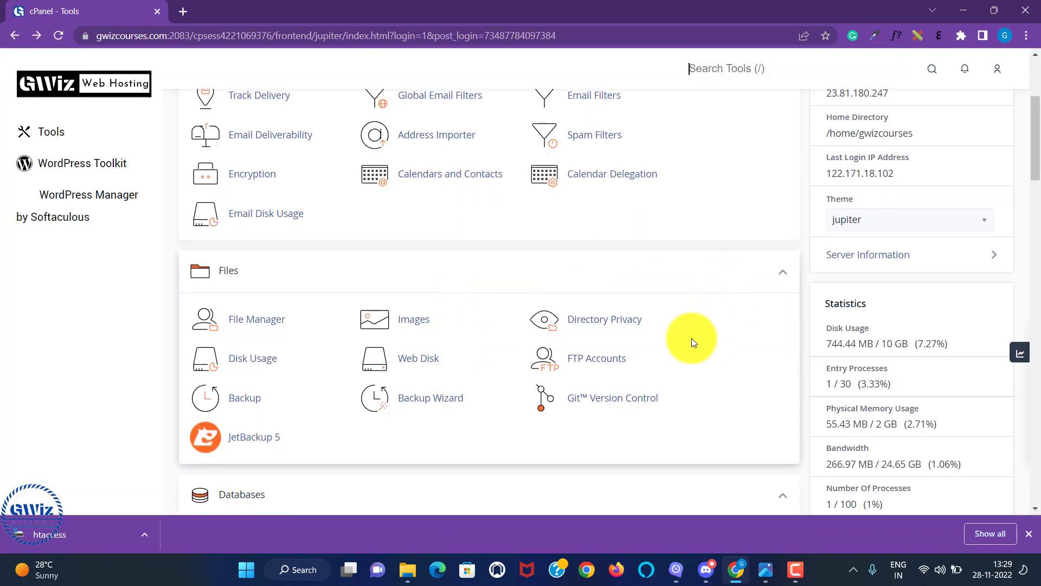
Search the tools for 'php' and launch Select PHP Version.
scroll(up, 3)
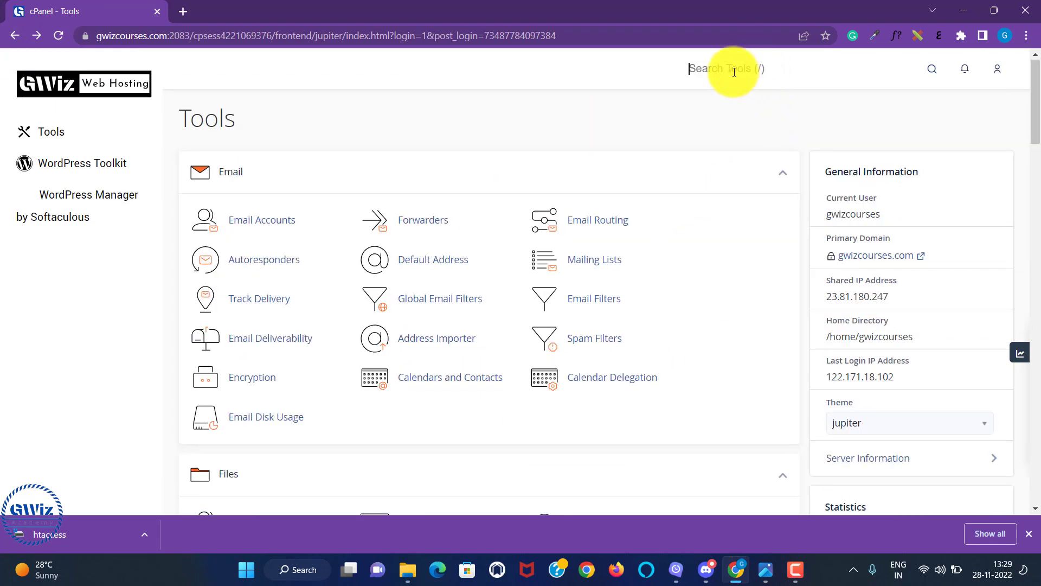
text(ph)
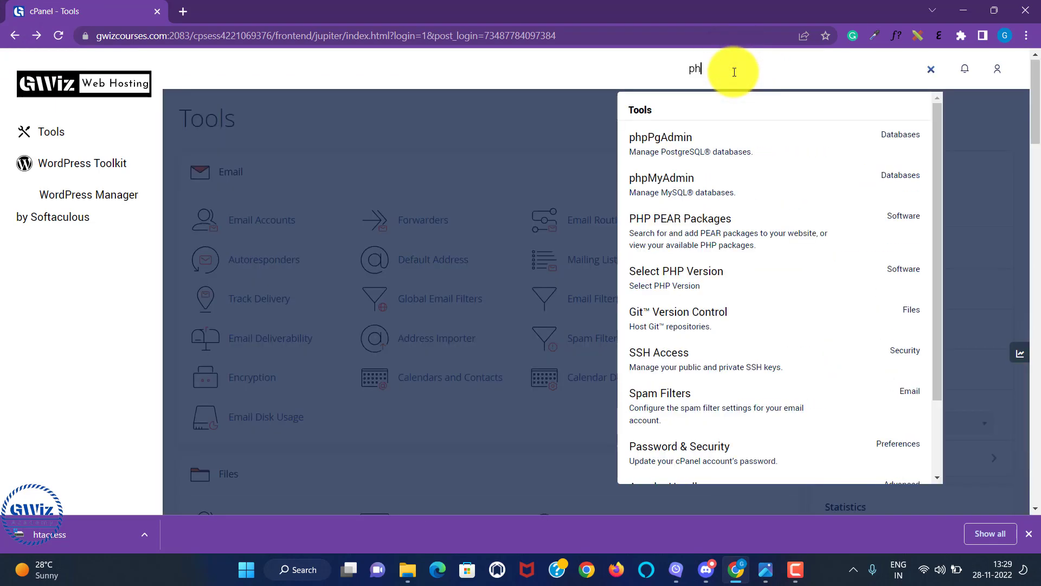
text(p)
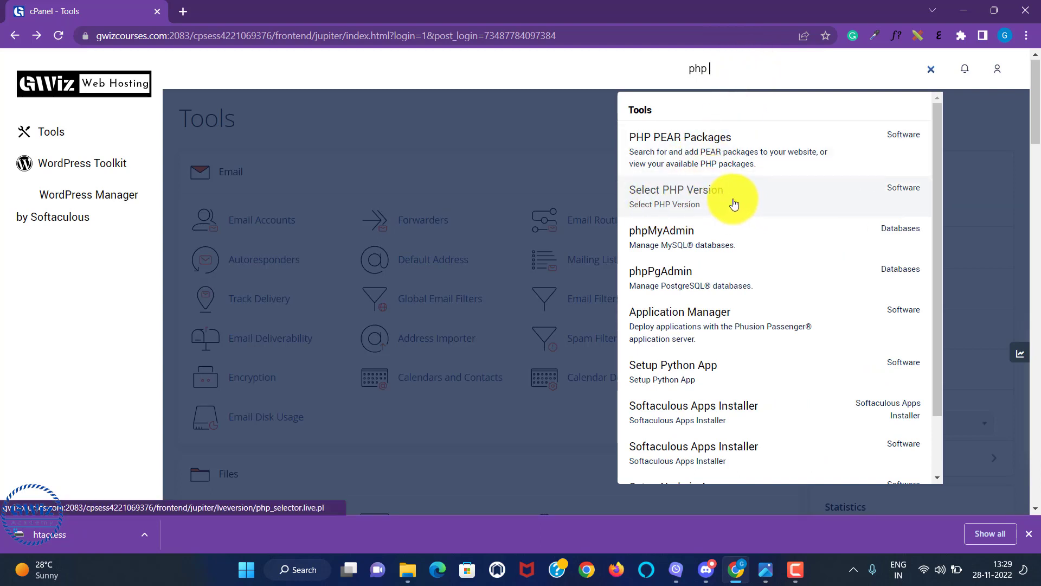
click(676, 197)
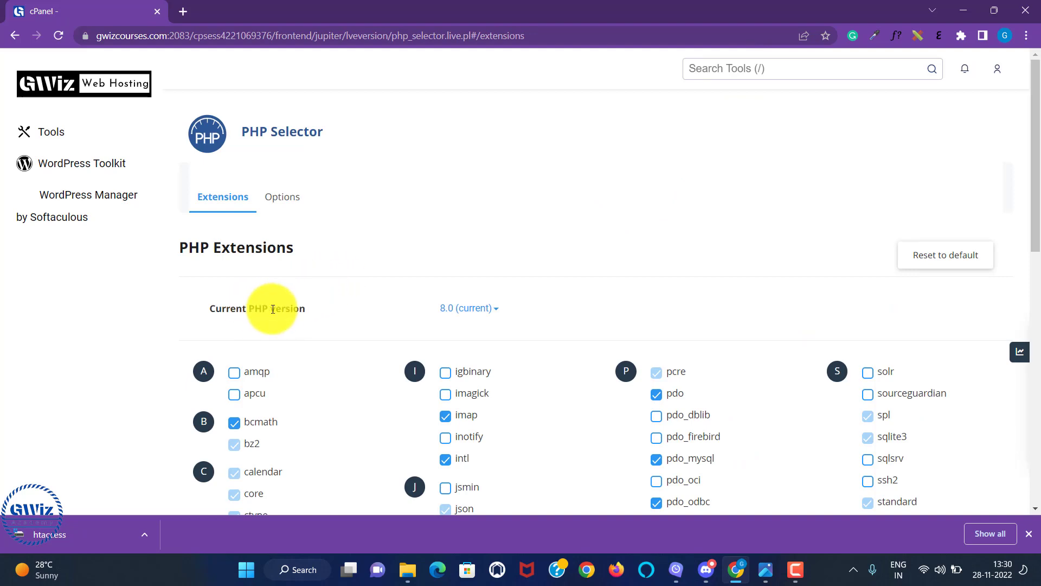
mouse_move(438, 312)
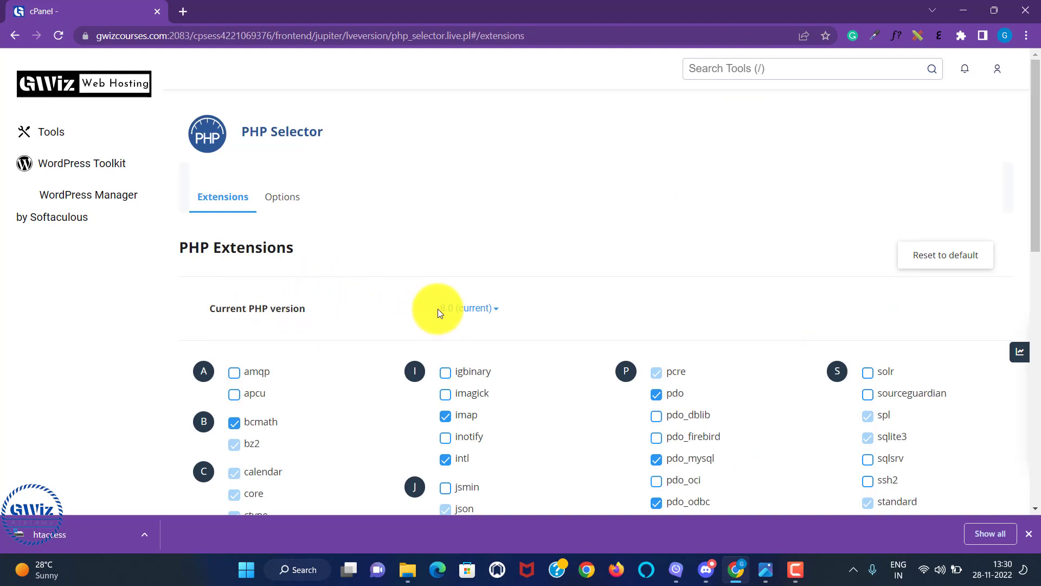
Pick 7.3 from the current PHP version list and apply it in place of 8.0.
click(457, 307)
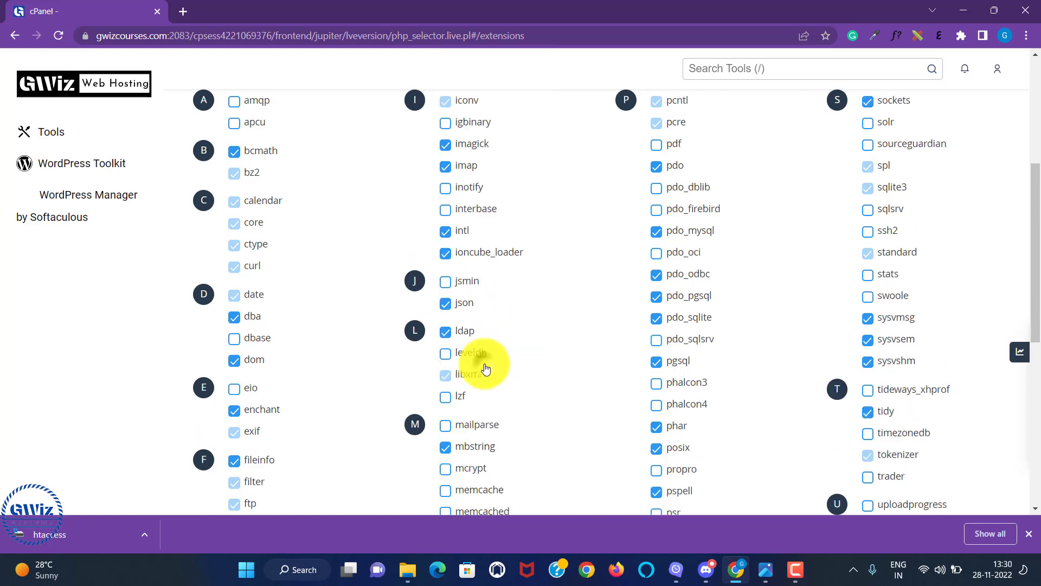
scroll(up, 3)
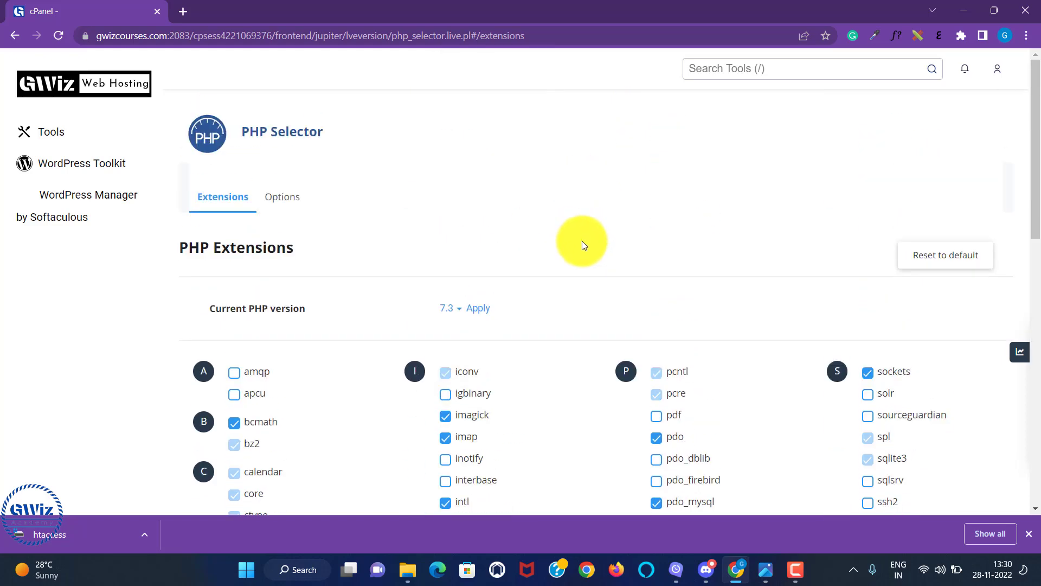
mouse_move(474, 307)
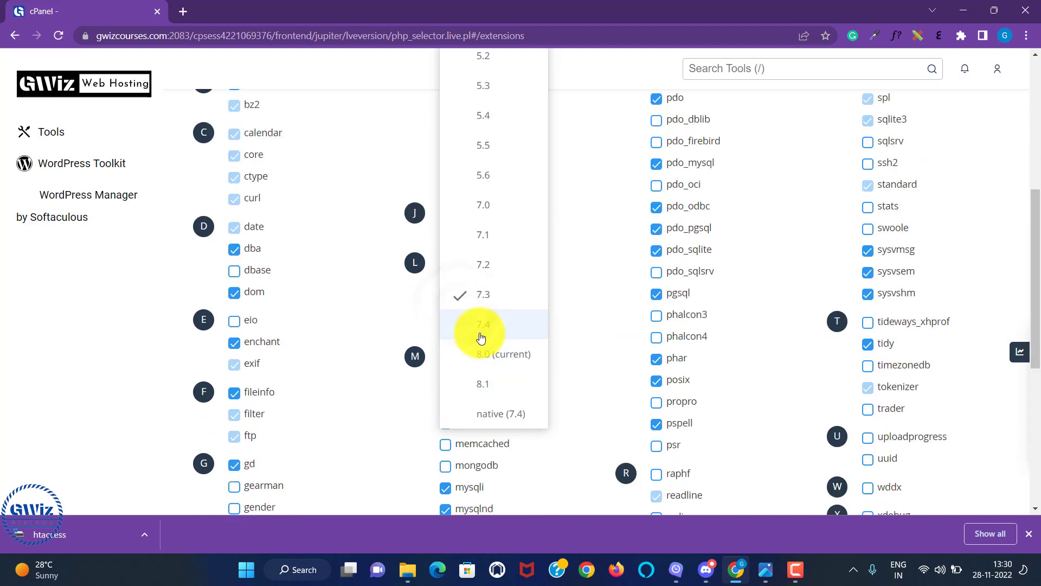
mouse_move(484, 262)
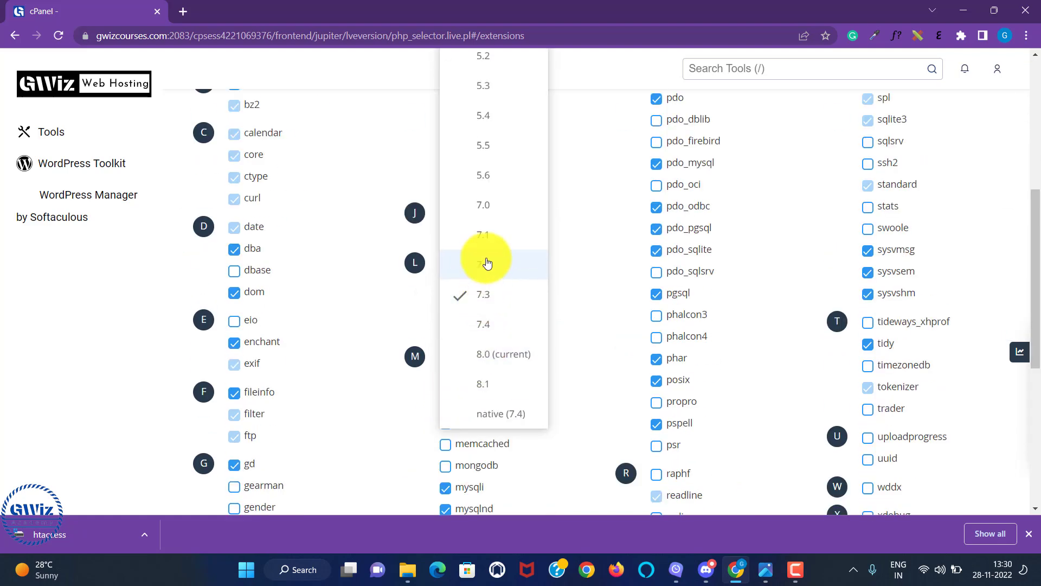
mouse_move(489, 353)
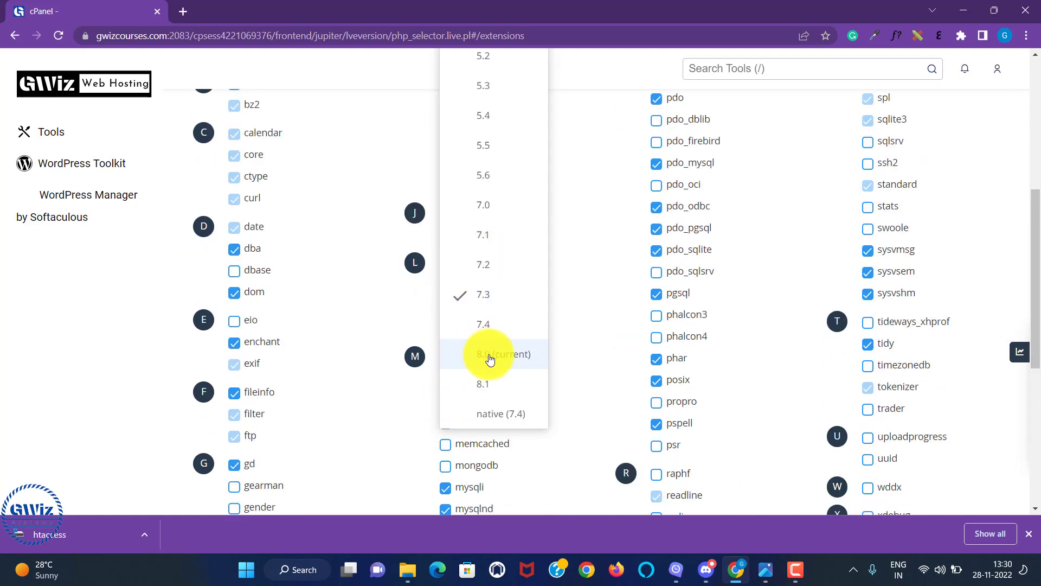
mouse_move(482, 299)
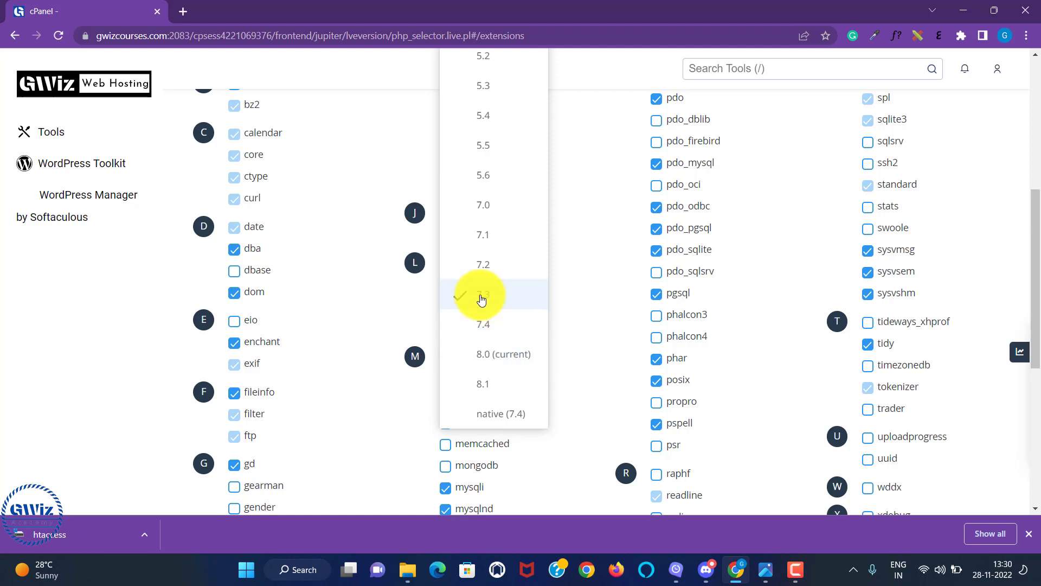
click(482, 294)
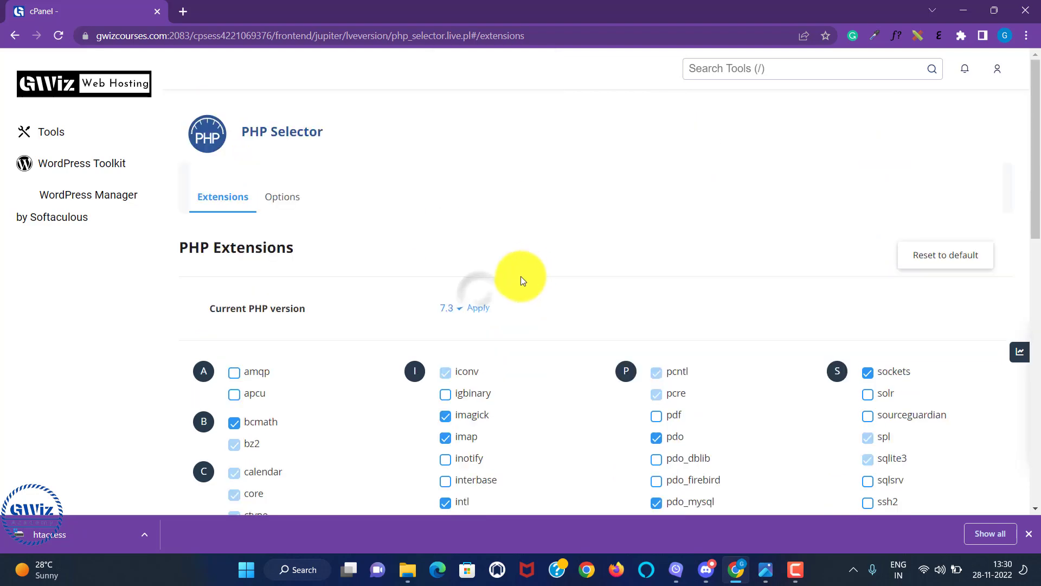
click(477, 307)
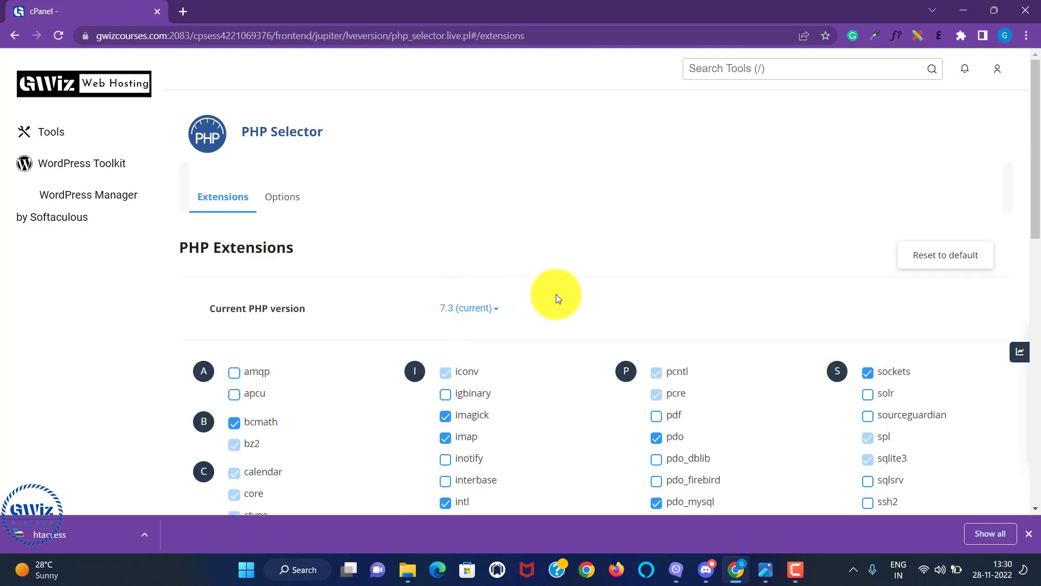
Pick 8.1 from the current PHP version list and apply it in place of 7.3.
click(468, 307)
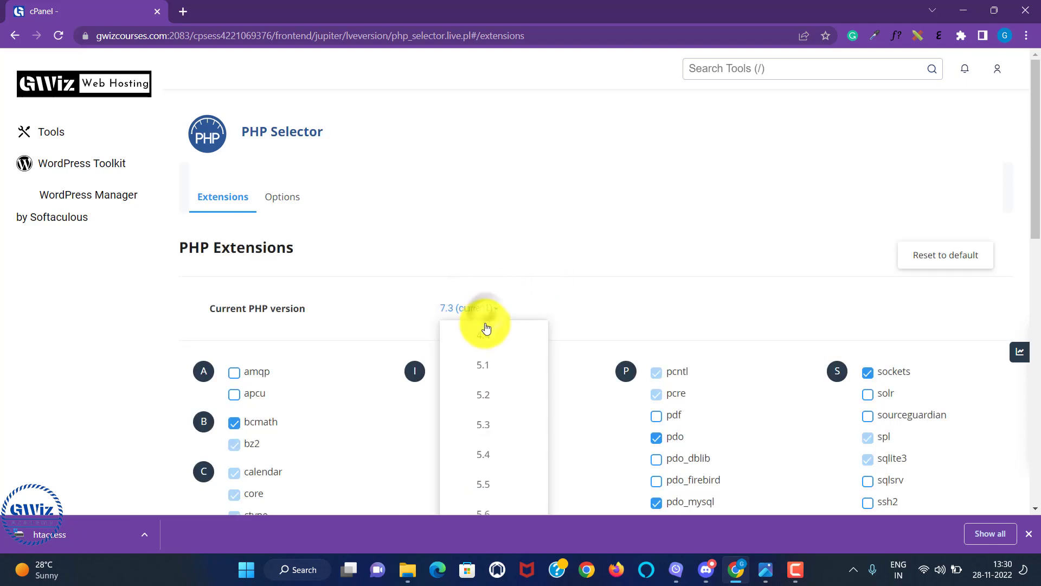
scroll(down, 3)
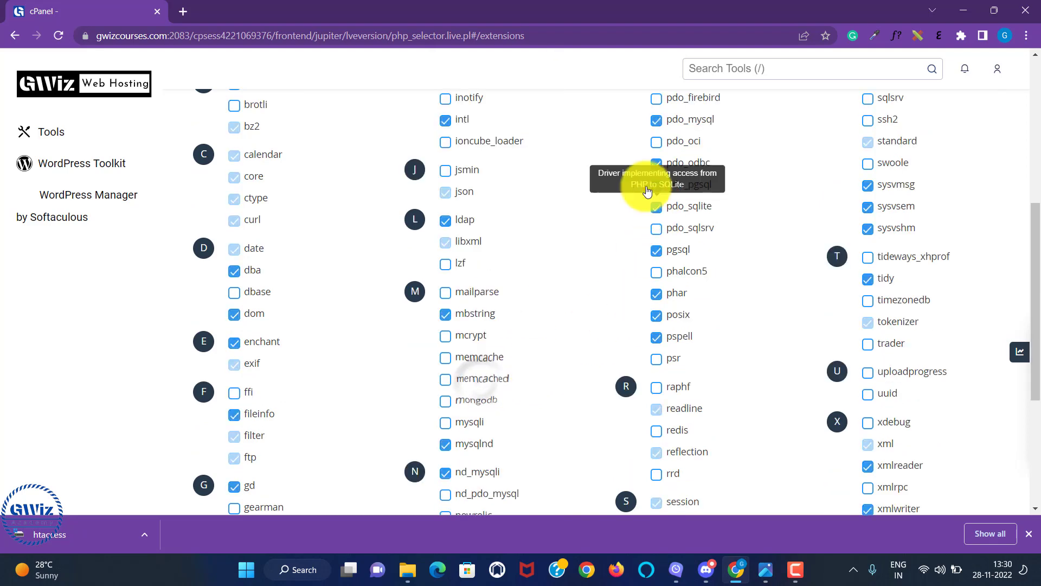
scroll(up, 3)
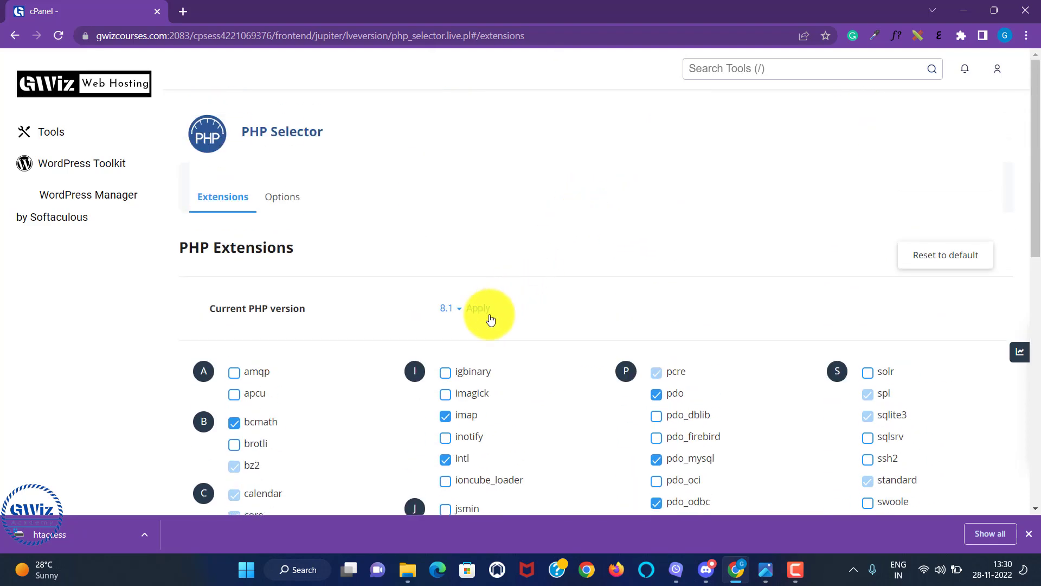
click(478, 308)
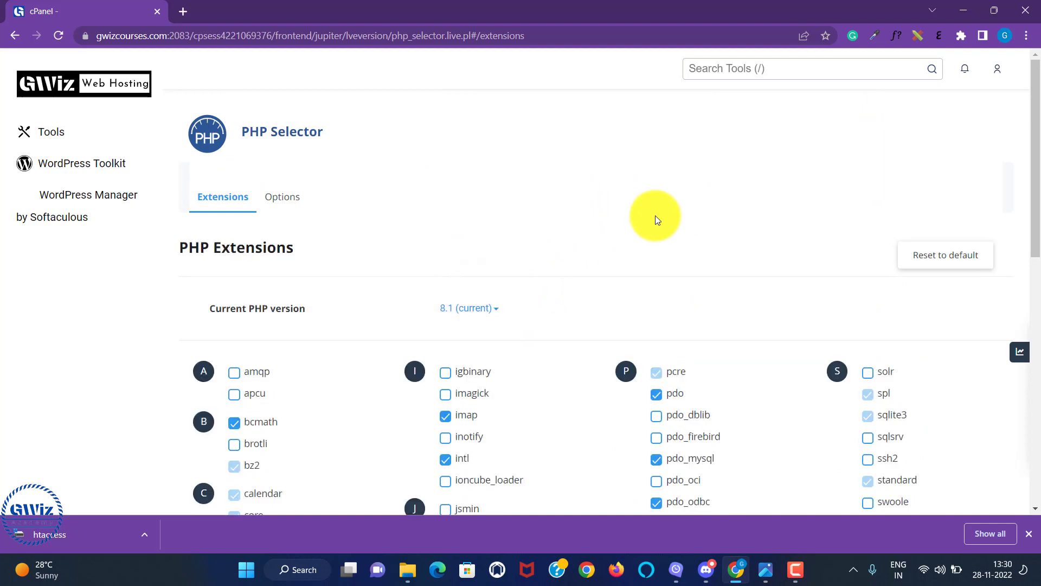
mouse_move(705, 217)
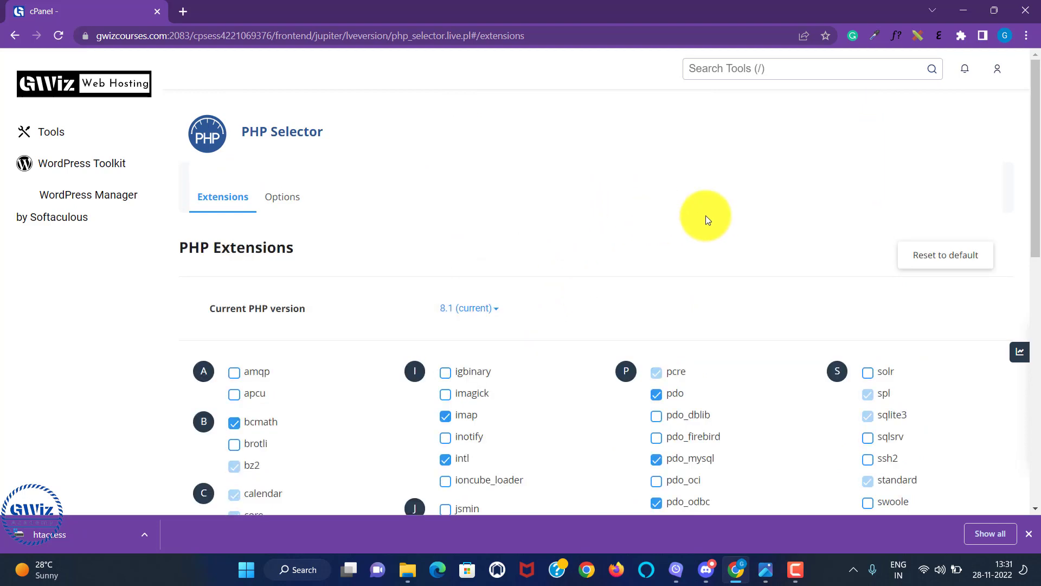
mouse_move(566, 202)
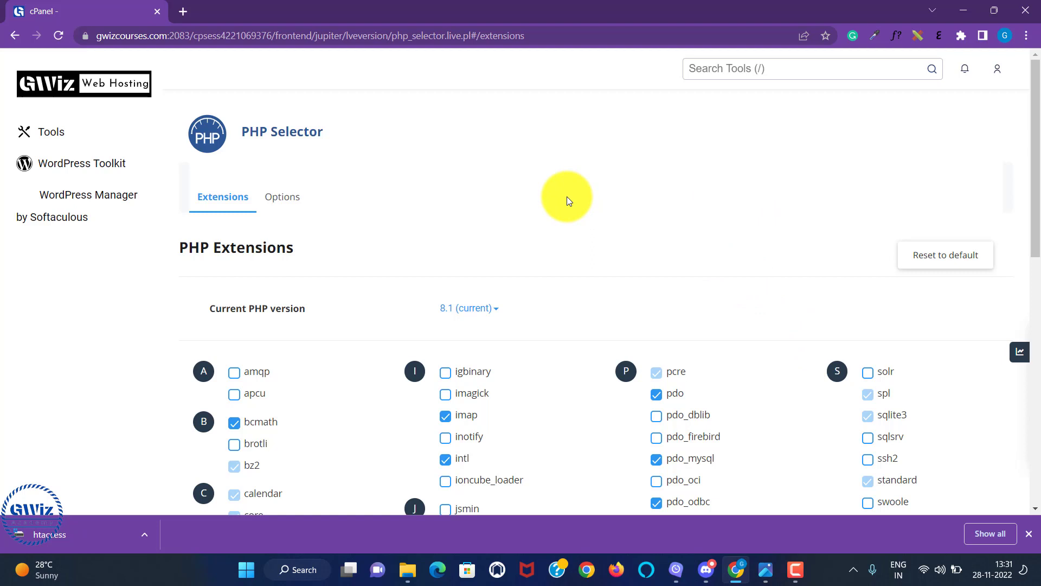
mouse_move(591, 309)
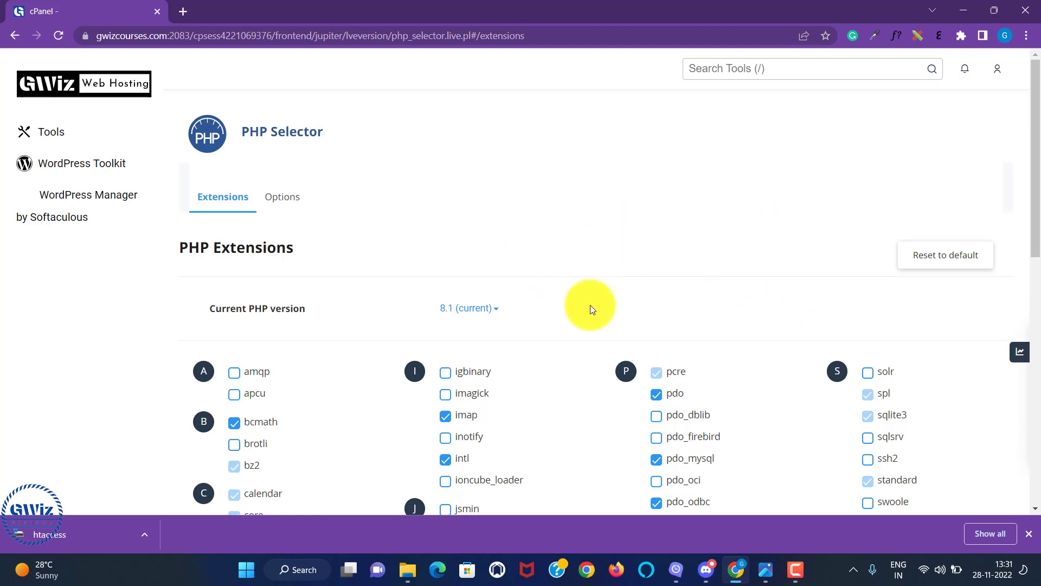